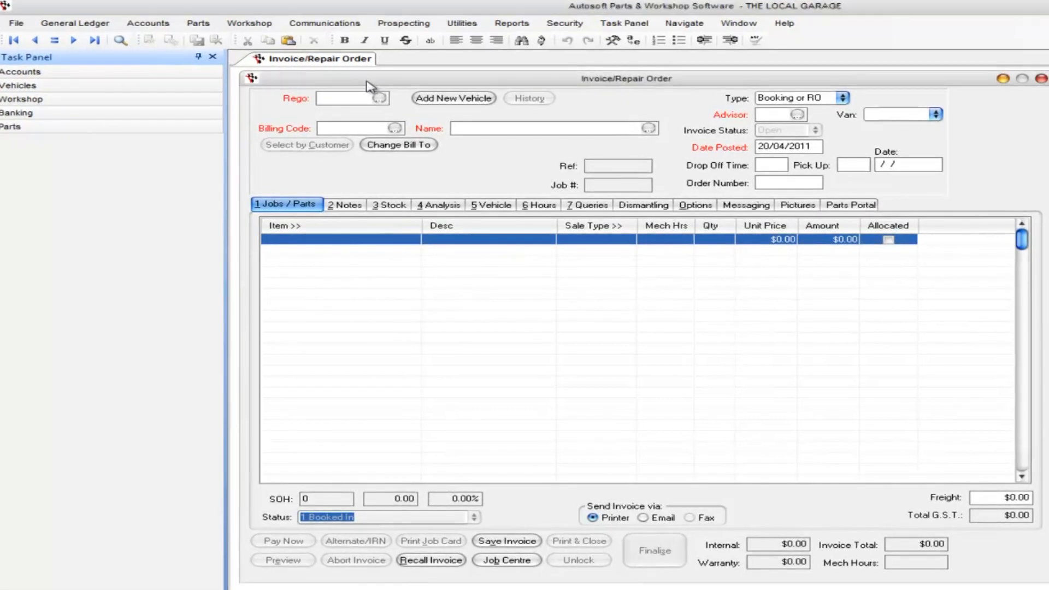
{"action": "mouse_move", "coordinate": [361, 83]}
{"action": "type", "text": "HHG887"}
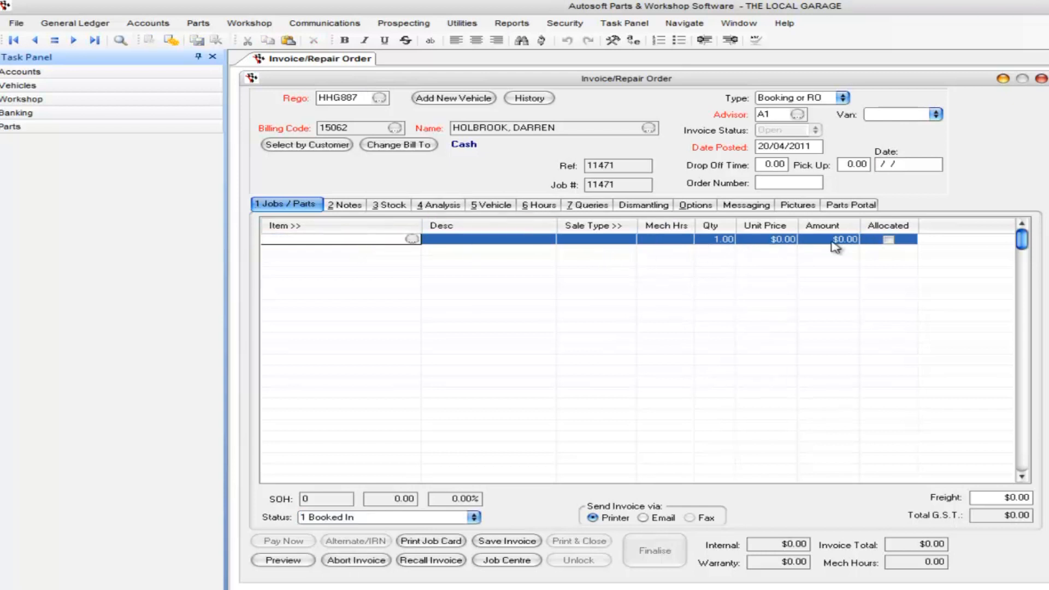
{"action": "left_click", "coordinate": [850, 204]}
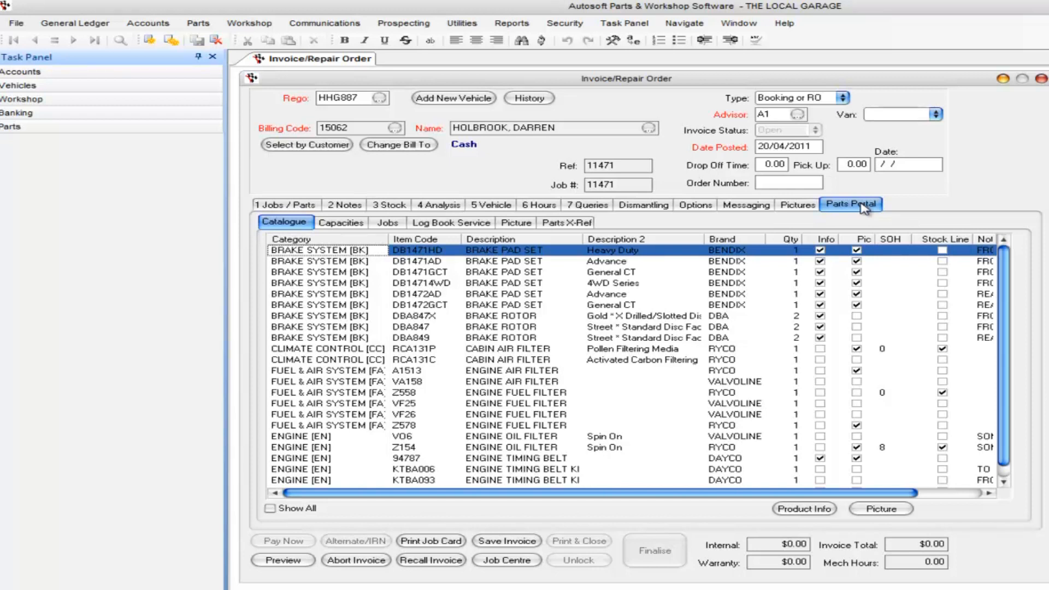
{"action": "mouse_move", "coordinate": [333, 463]}
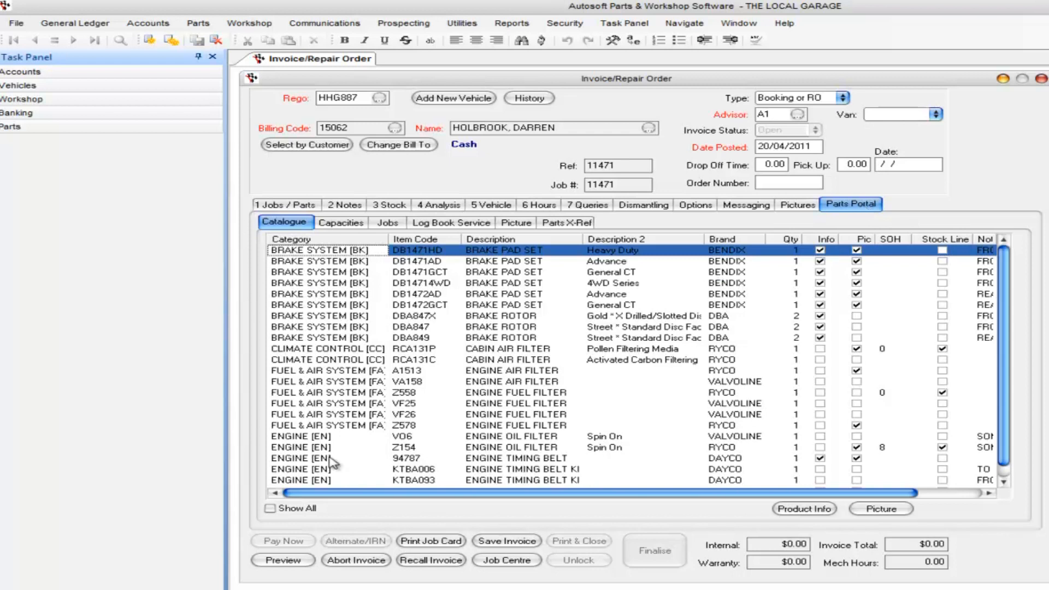
Step: Scroll the HHG887 parts catalogue down to the NGK spark plug entries
{"action": "scroll", "scroll_direction": "down", "scroll_amount": 3}
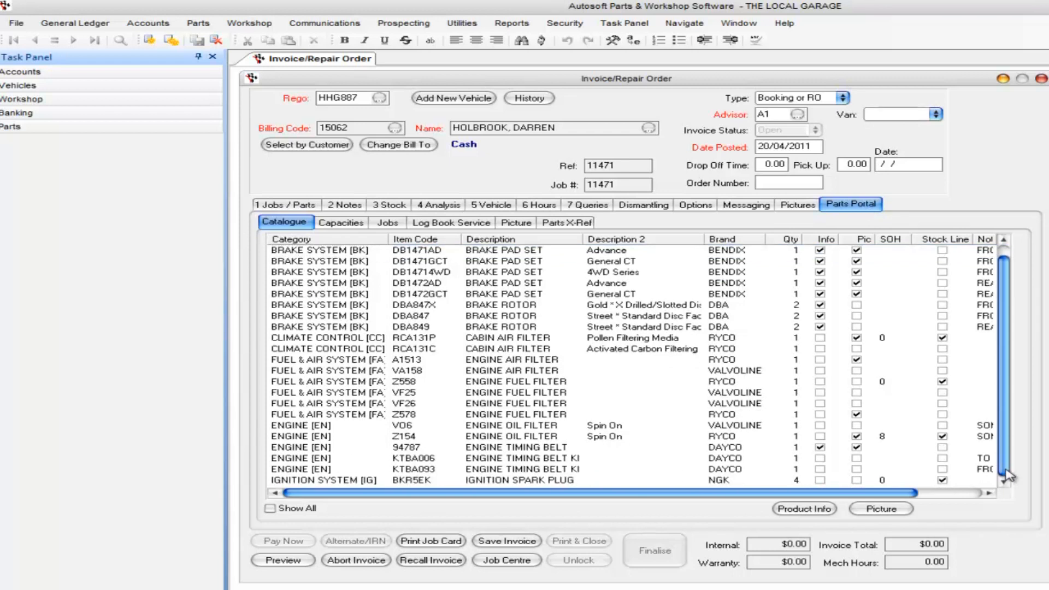
{"action": "mouse_move", "coordinate": [920, 340]}
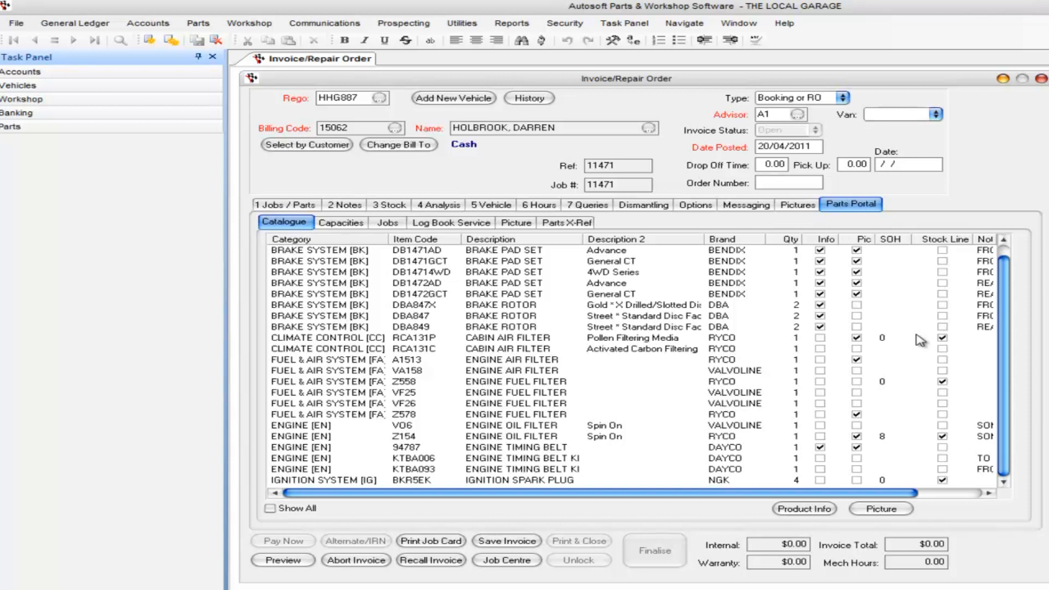
Step: Show the log book schedule and view the 60000 km, then 90000 km service parts
{"action": "left_click", "coordinate": [451, 222]}
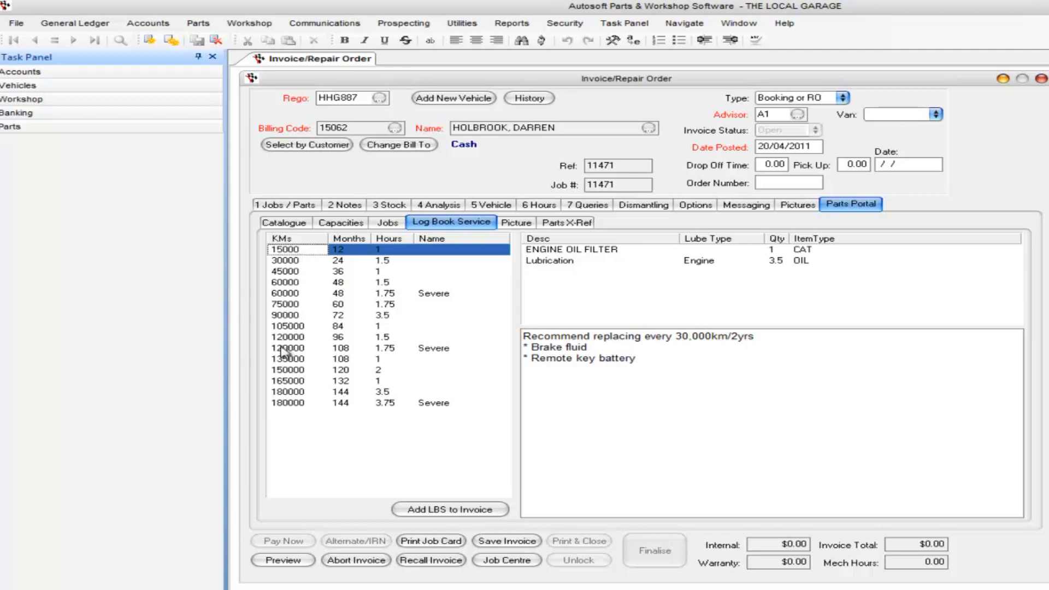
{"action": "mouse_move", "coordinate": [369, 308]}
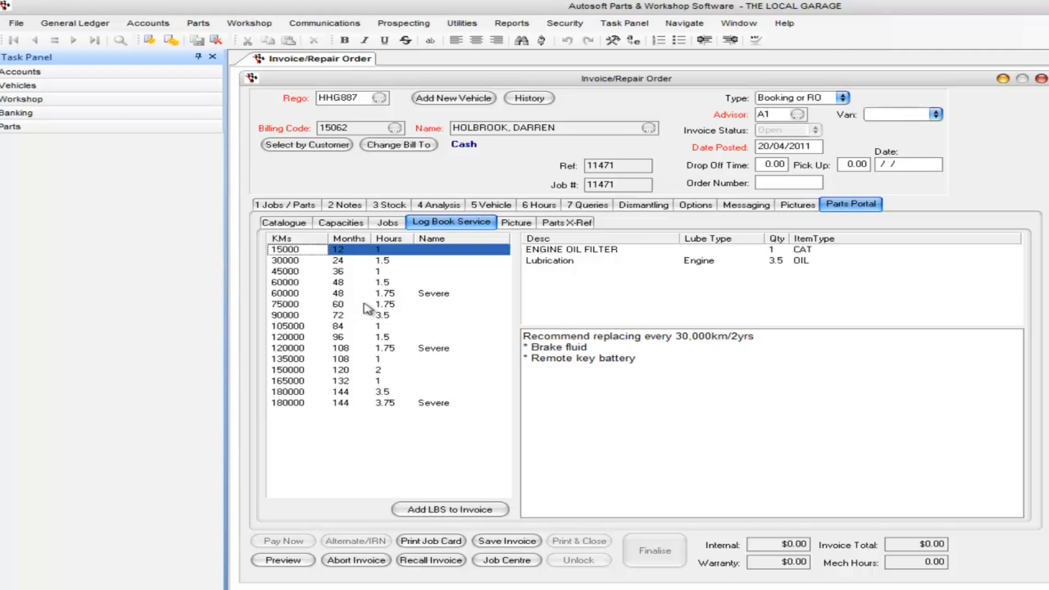
{"action": "mouse_move", "coordinate": [441, 299]}
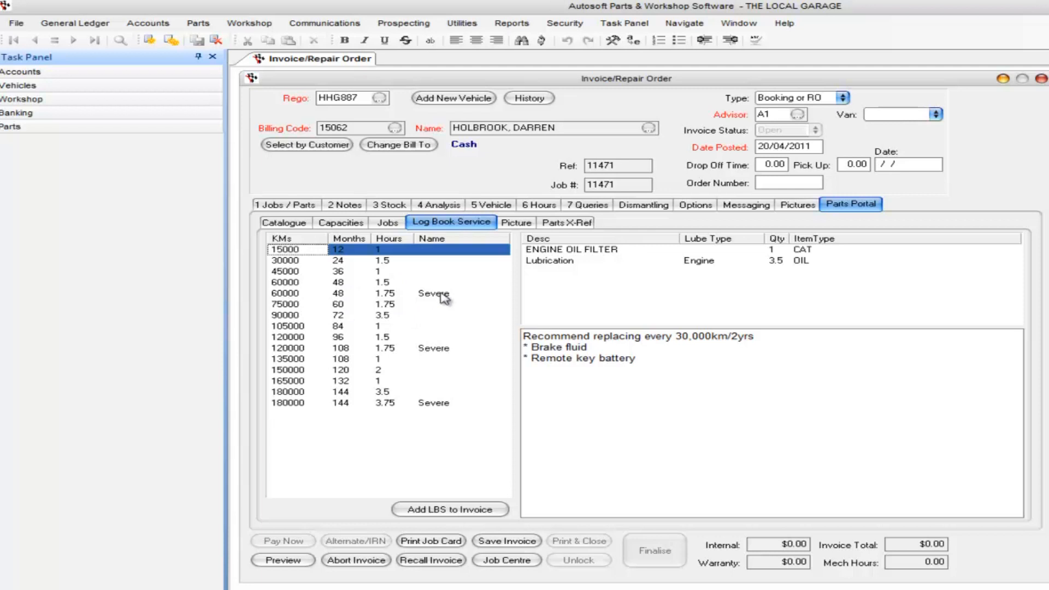
{"action": "mouse_move", "coordinate": [310, 329]}
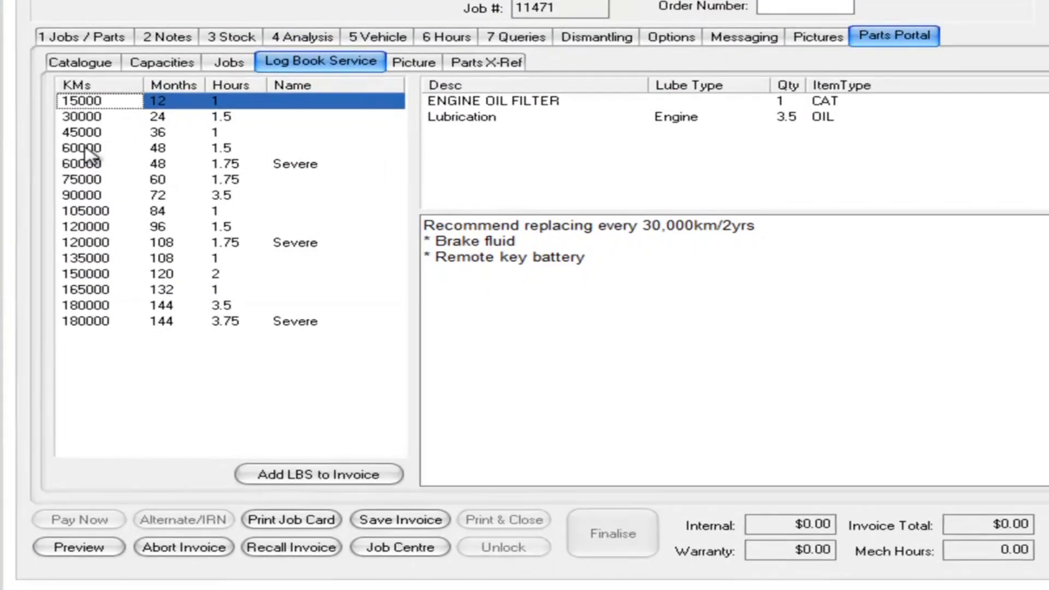
{"action": "left_click", "coordinate": [83, 148]}
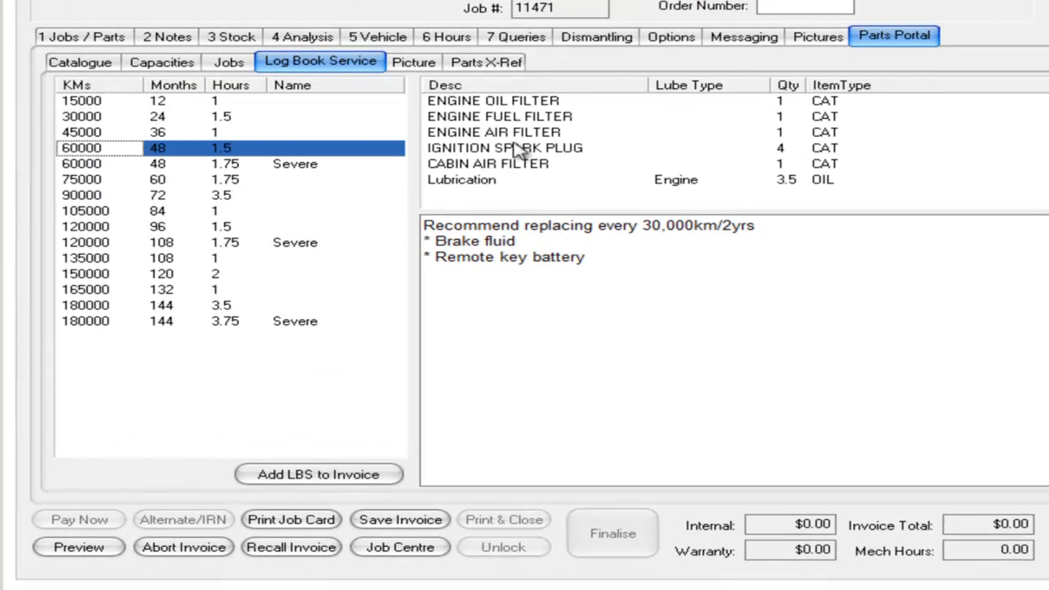
{"action": "mouse_move", "coordinate": [526, 179]}
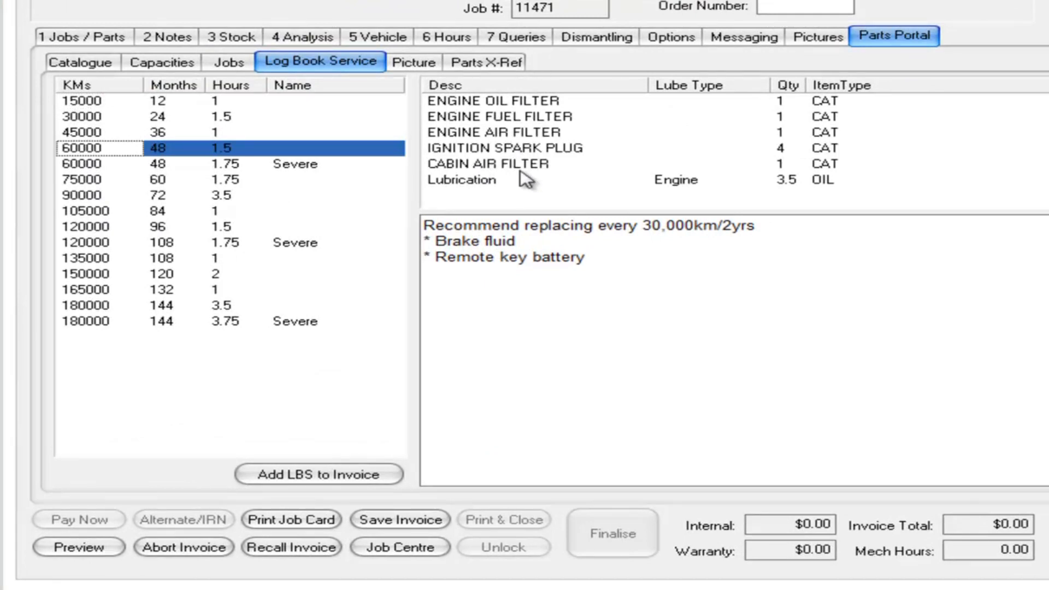
{"action": "mouse_move", "coordinate": [565, 137]}
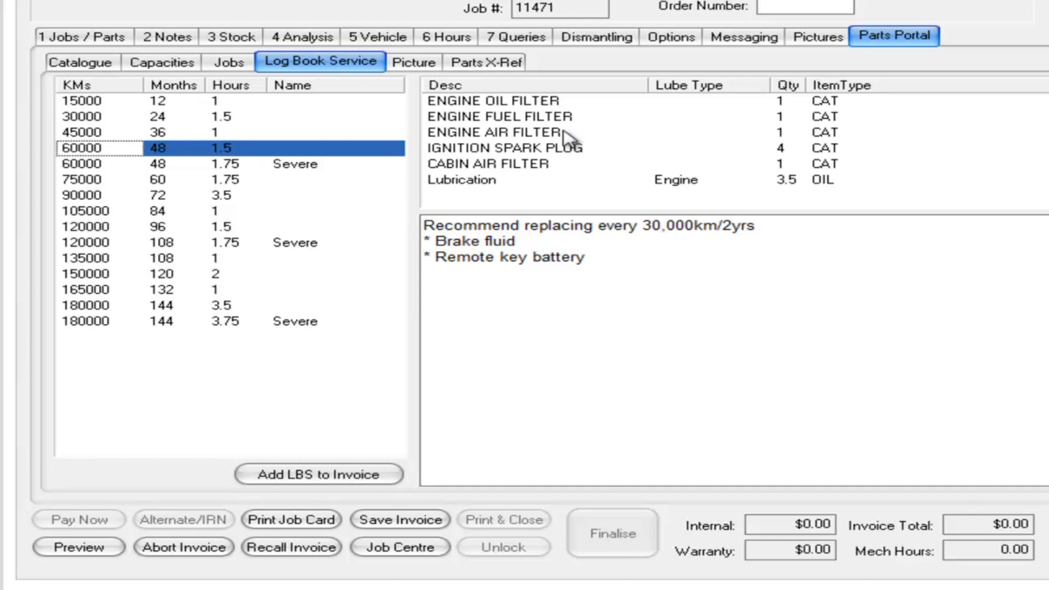
{"action": "mouse_move", "coordinate": [555, 173]}
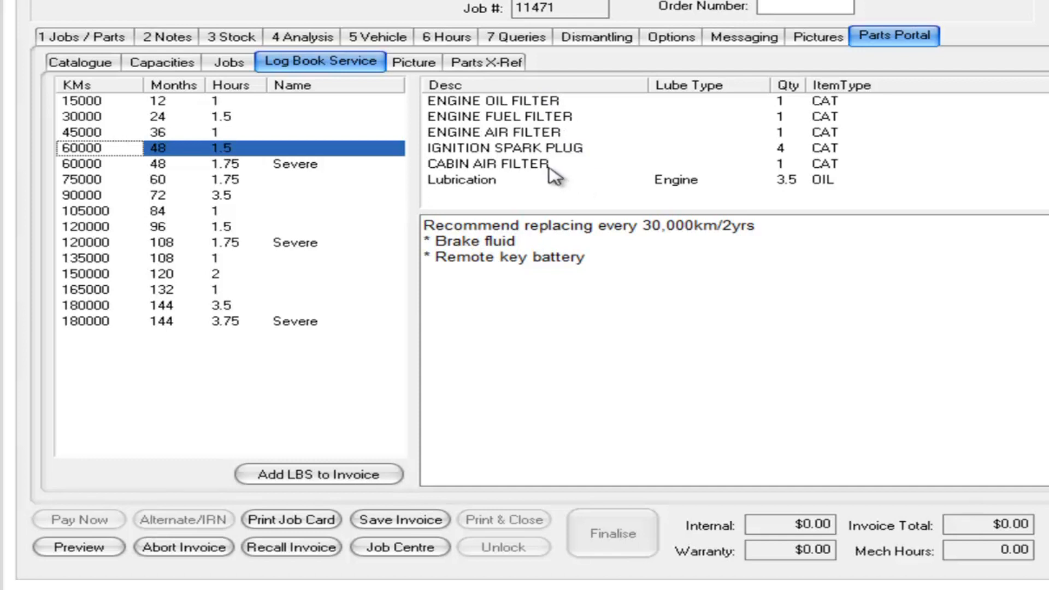
{"action": "mouse_move", "coordinate": [671, 193]}
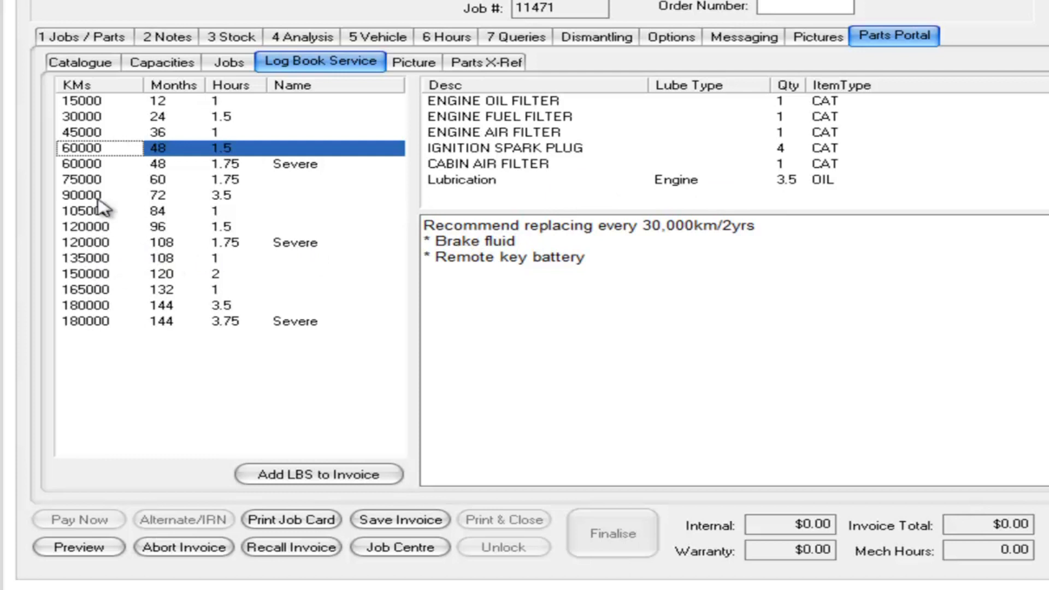
{"action": "left_click", "coordinate": [81, 195]}
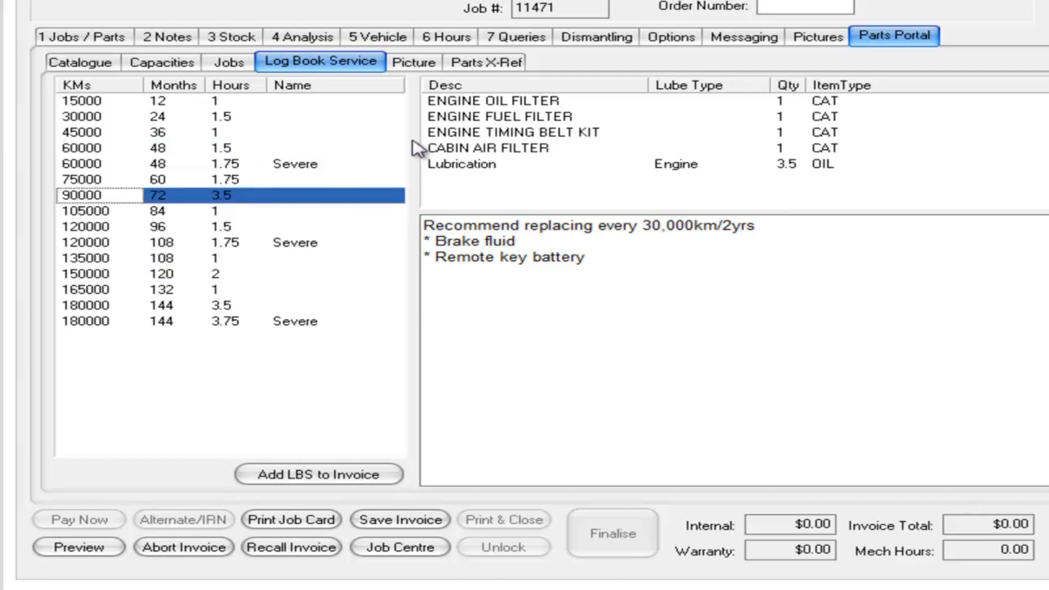
{"action": "mouse_move", "coordinate": [625, 142]}
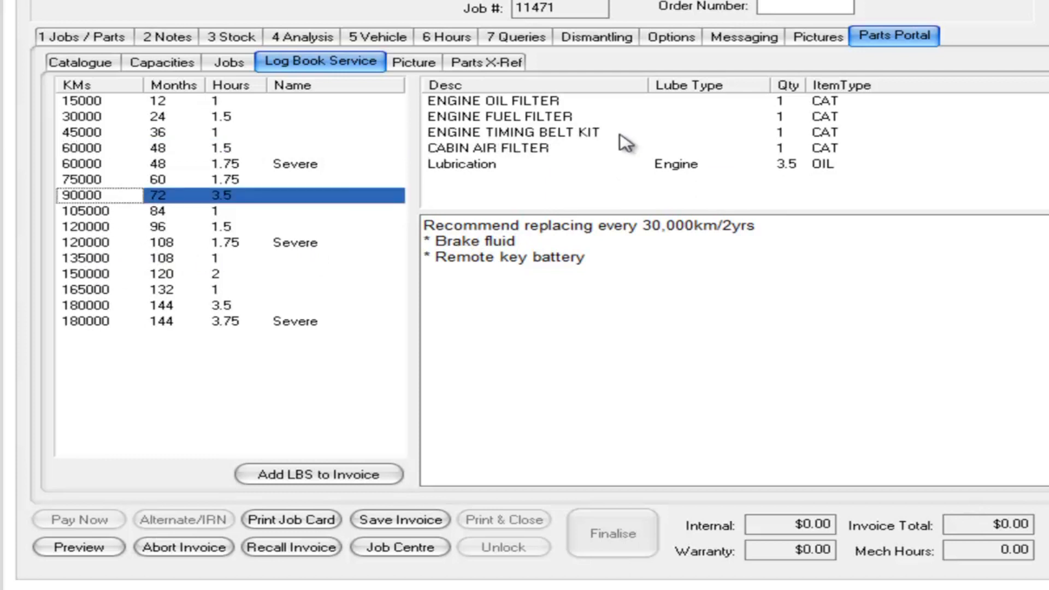
{"action": "mouse_move", "coordinate": [241, 215]}
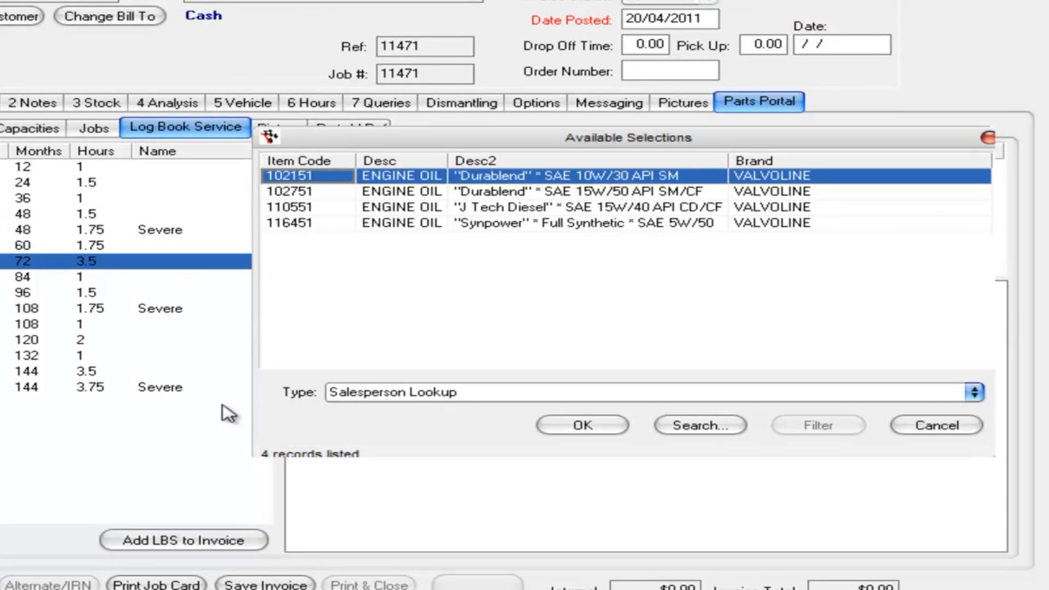
{"action": "mouse_move", "coordinate": [596, 188]}
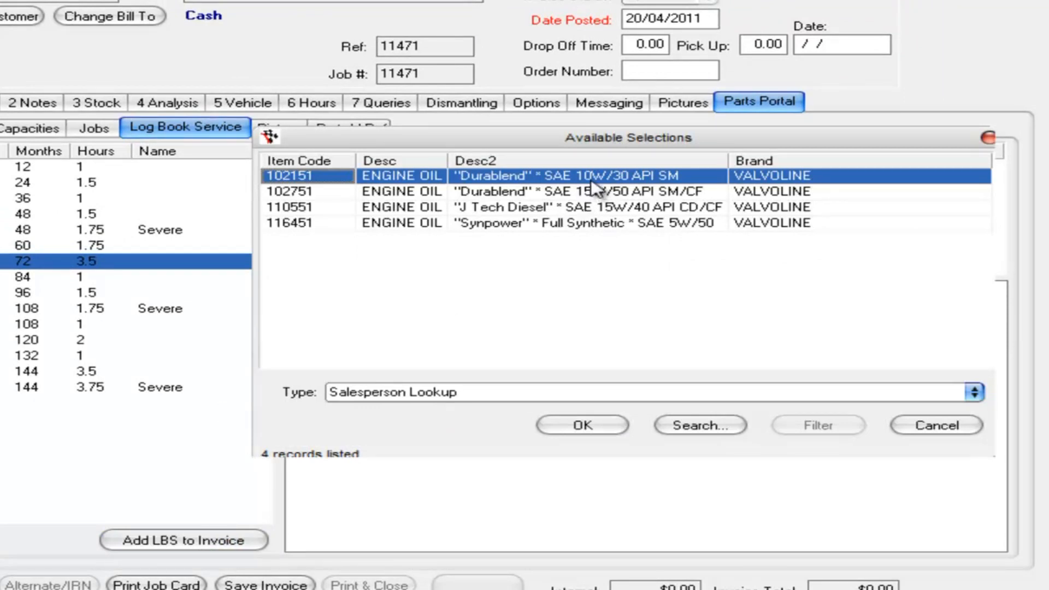
{"action": "mouse_move", "coordinate": [638, 262]}
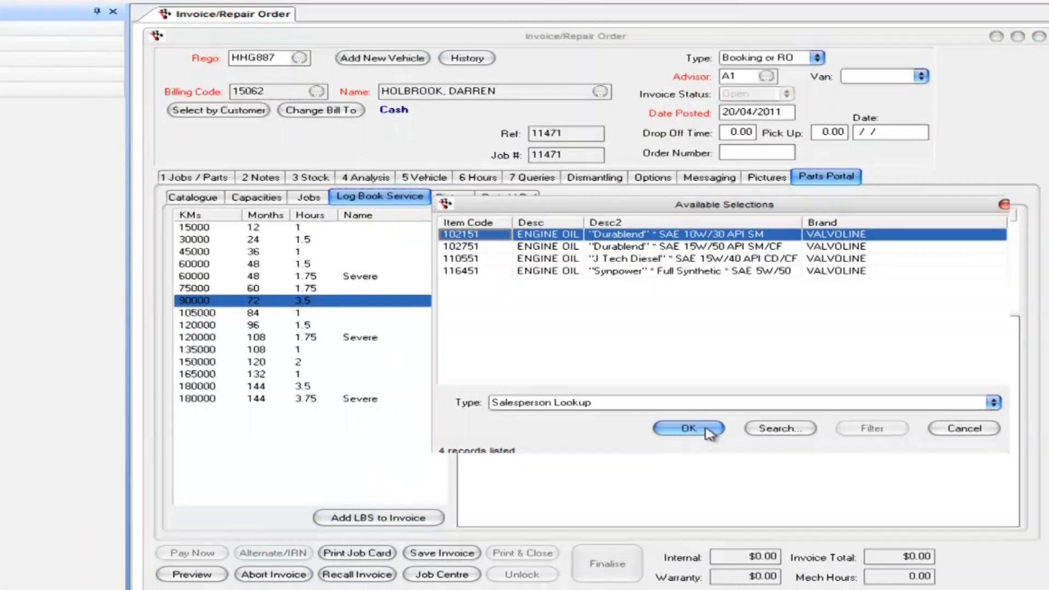
Step: Confirm Valvoline Durablend 10W/30 (102151) as the 90000 km service oil
{"action": "left_click", "coordinate": [688, 429]}
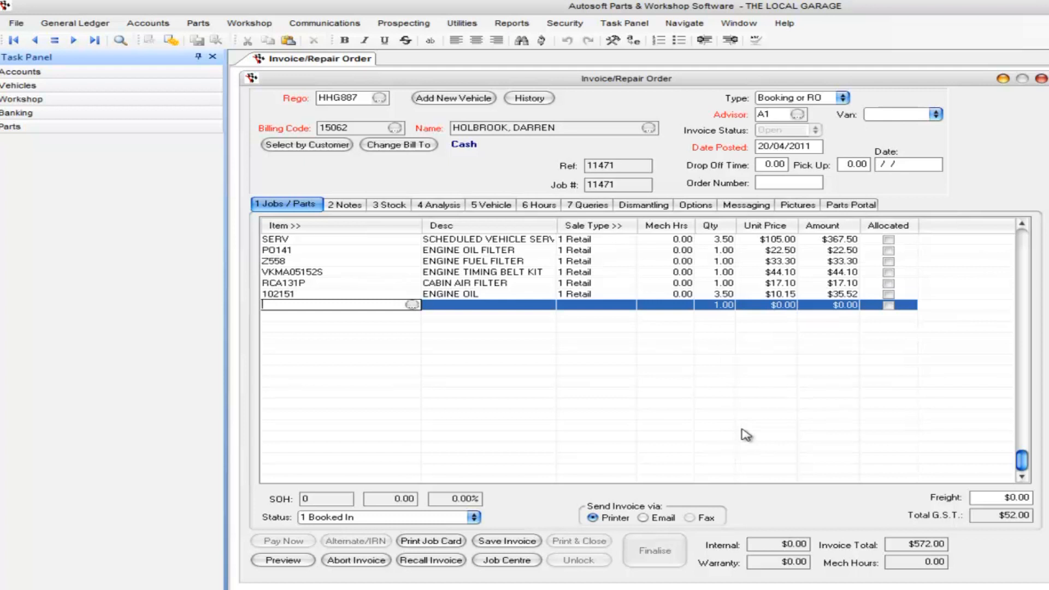
{"action": "mouse_move", "coordinate": [846, 329]}
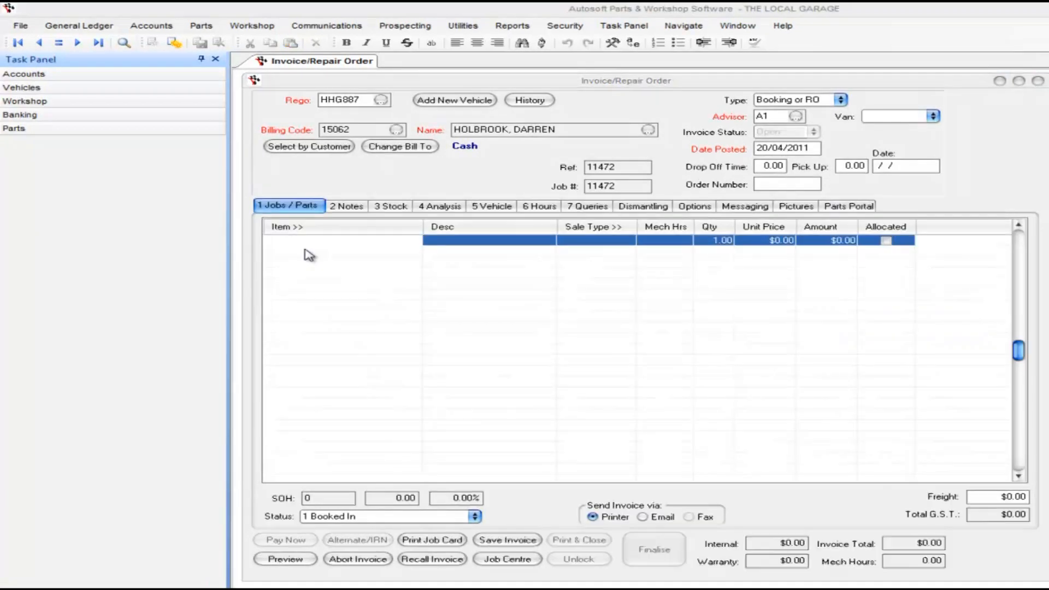
Step: Open the Parts Portal log book schedule and select the 60000 km Severe service
{"action": "left_click", "coordinate": [334, 239]}
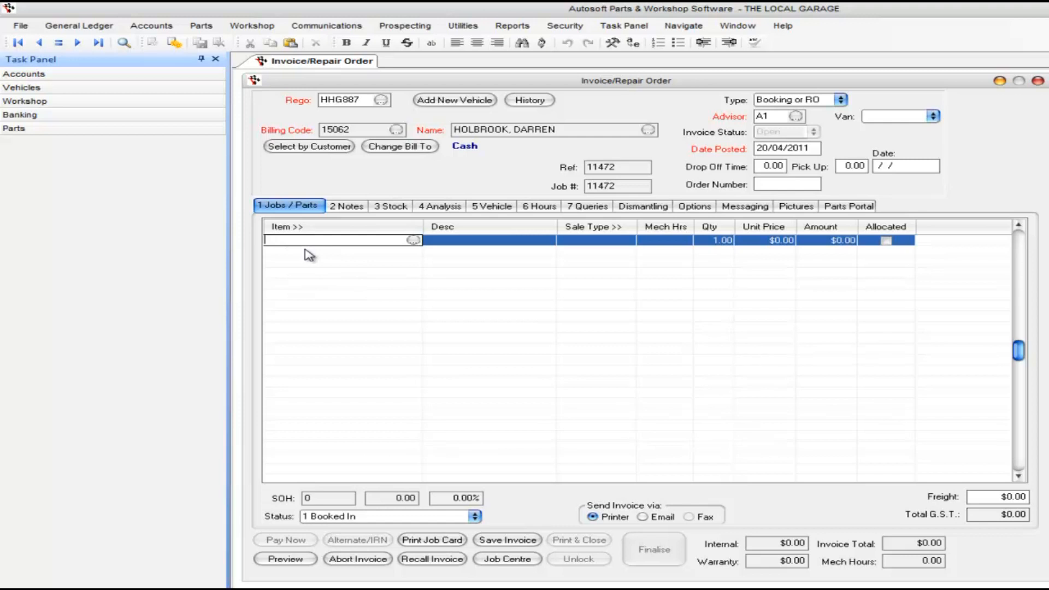
{"action": "left_click", "coordinate": [849, 205]}
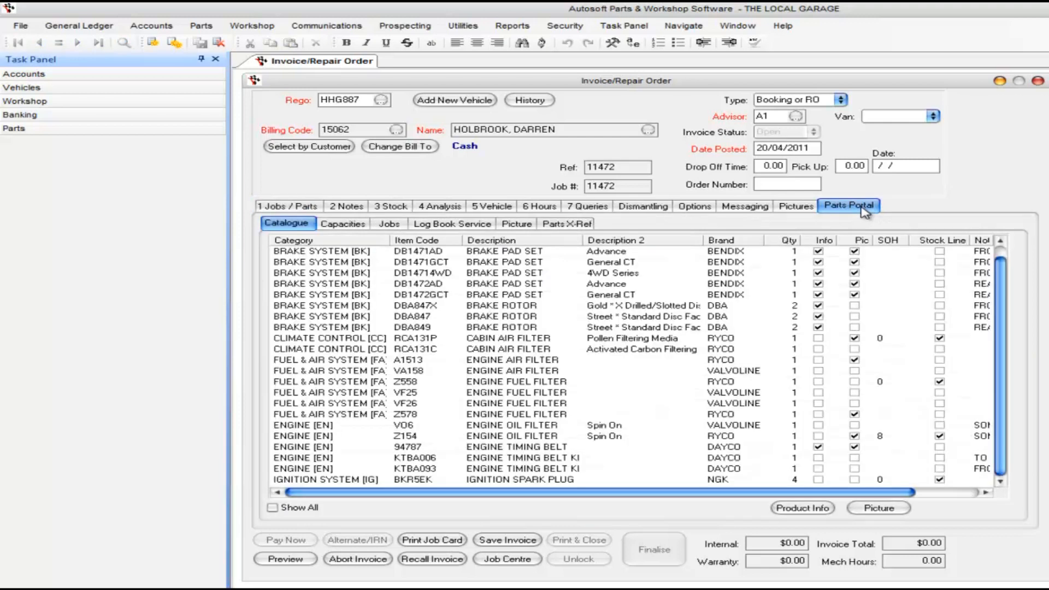
{"action": "left_click", "coordinate": [452, 223]}
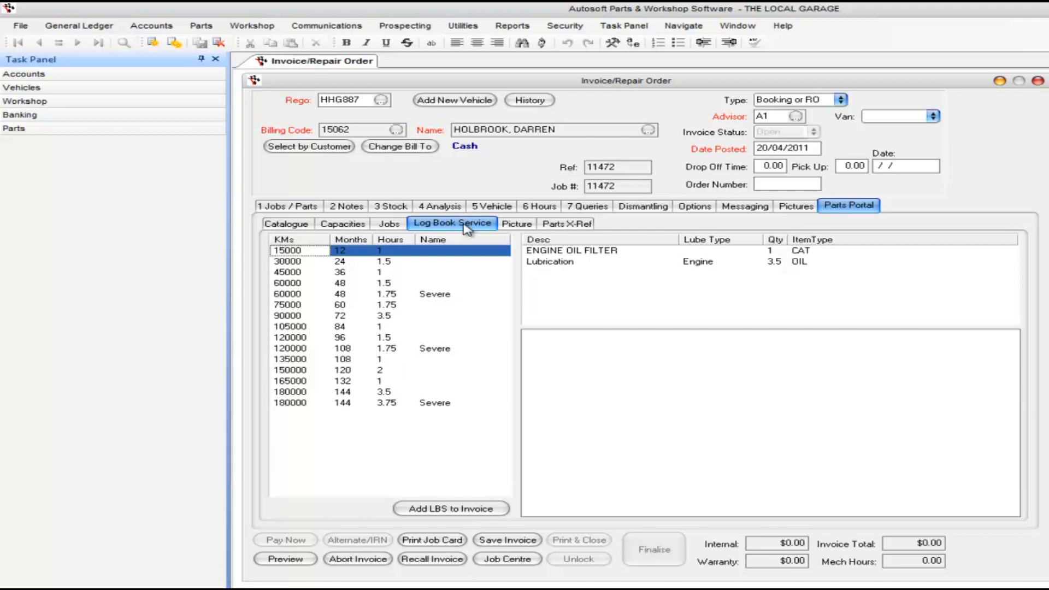
{"action": "mouse_move", "coordinate": [293, 289]}
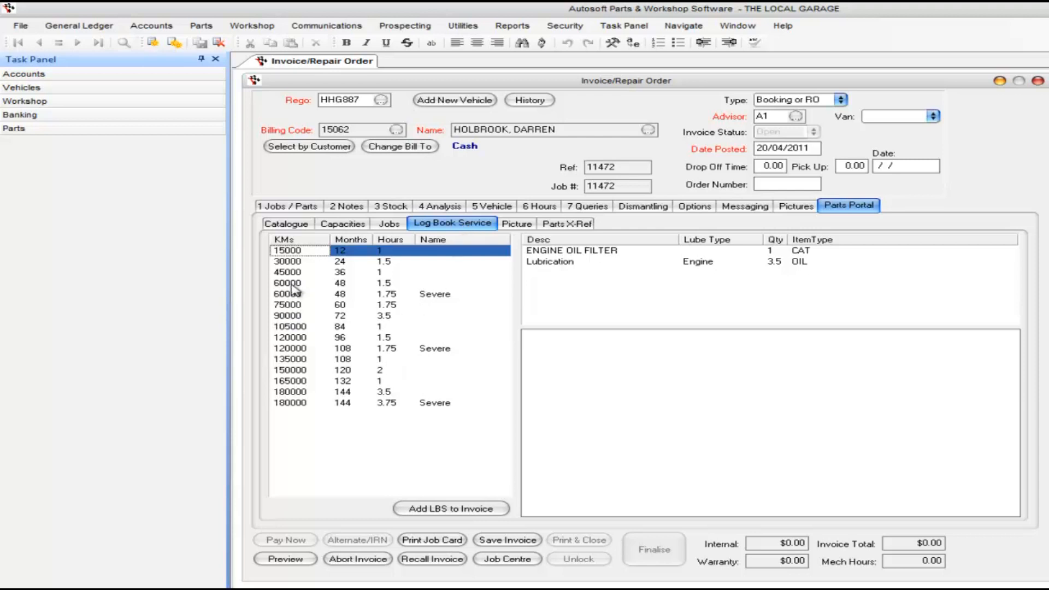
{"action": "left_click", "coordinate": [288, 283]}
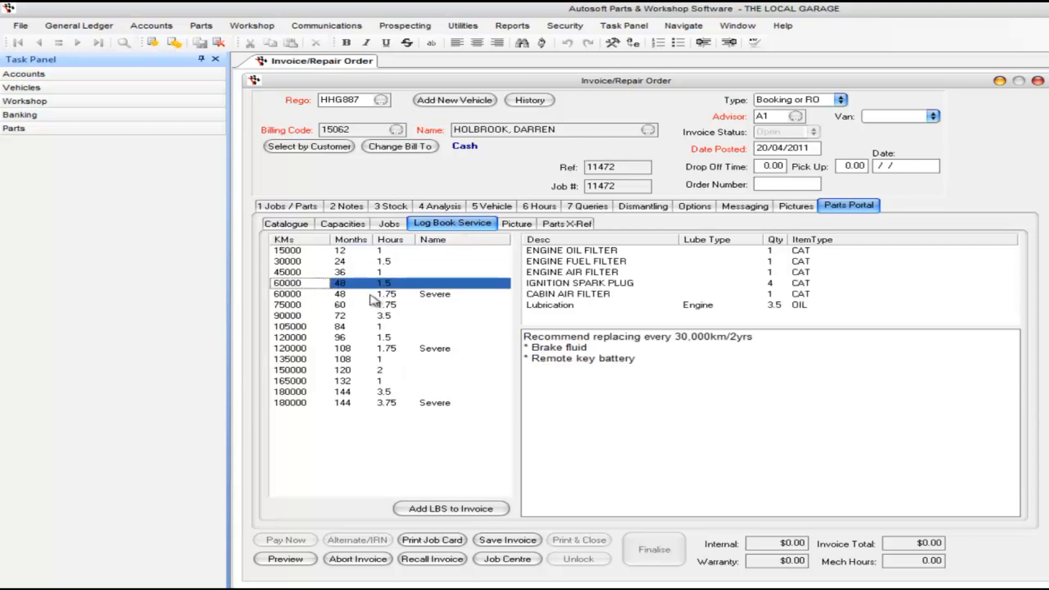
{"action": "left_click", "coordinate": [335, 294]}
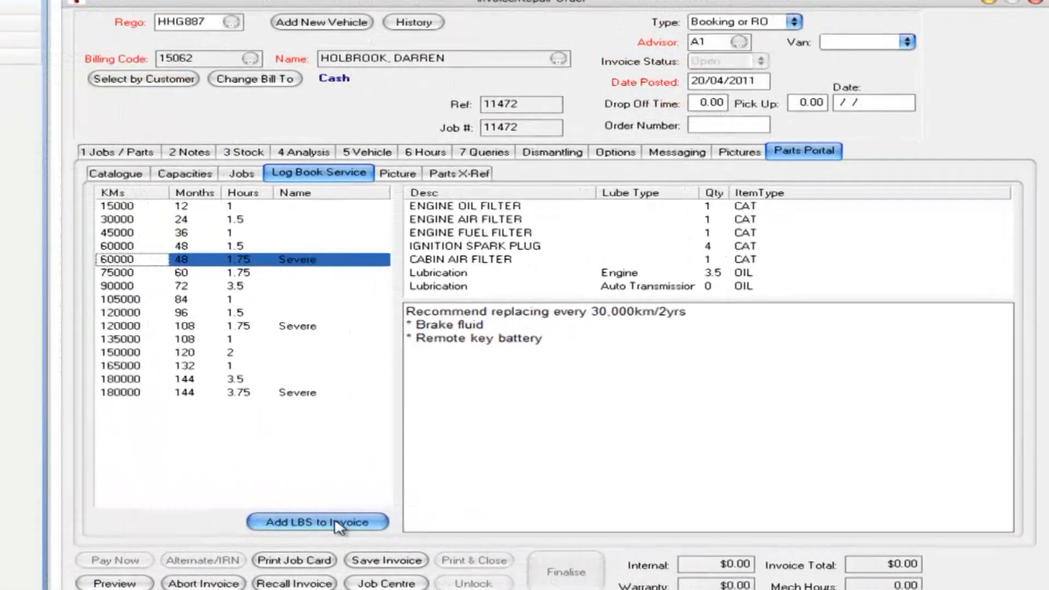
Step: Add the service items and stock RYCO A1513 air filter at list price 28.00
{"action": "left_click", "coordinate": [317, 522]}
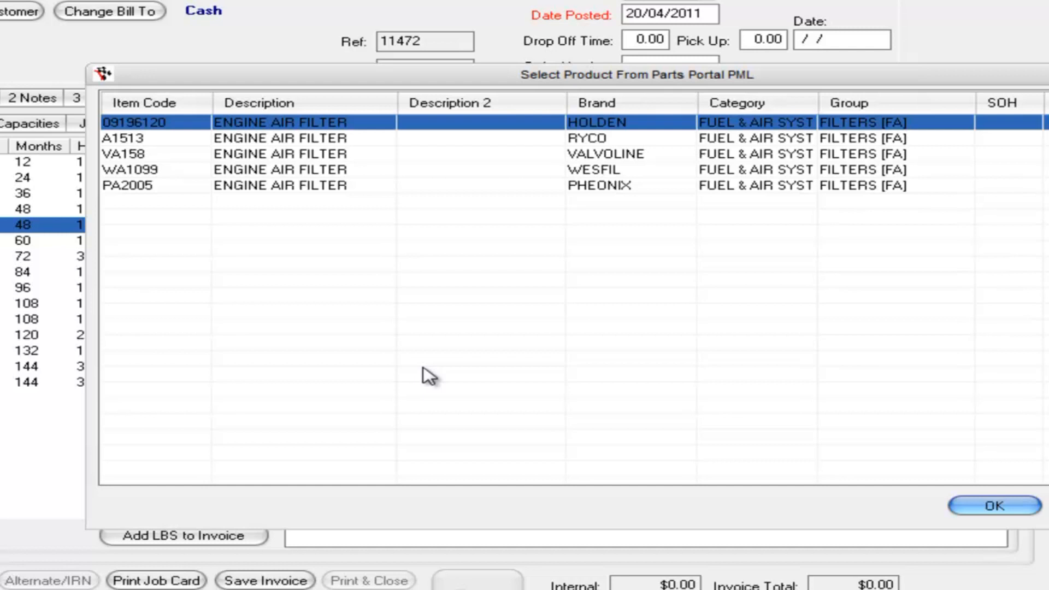
{"action": "mouse_move", "coordinate": [301, 131]}
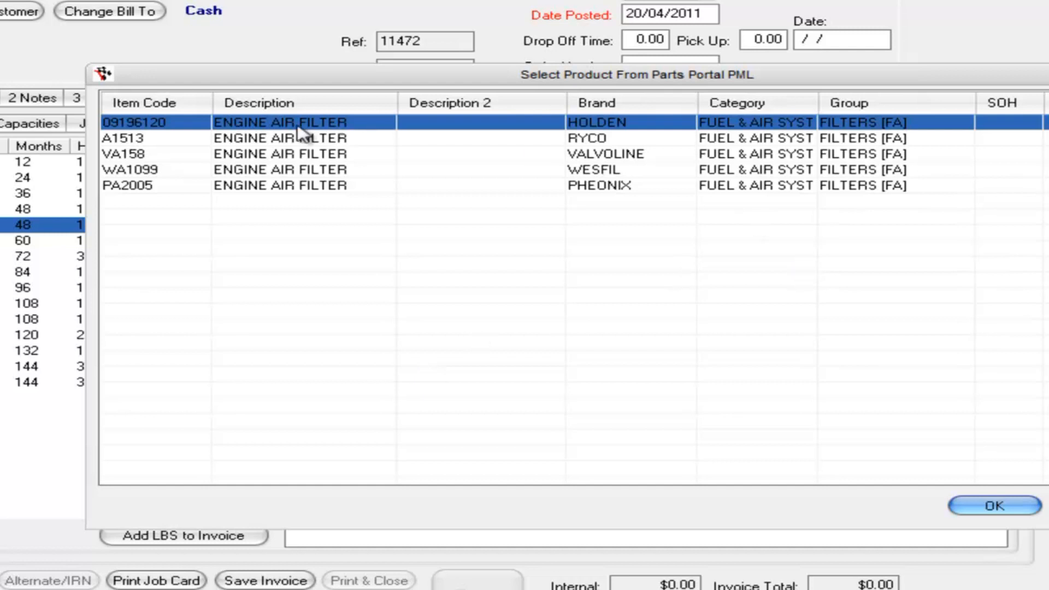
{"action": "mouse_move", "coordinate": [257, 194]}
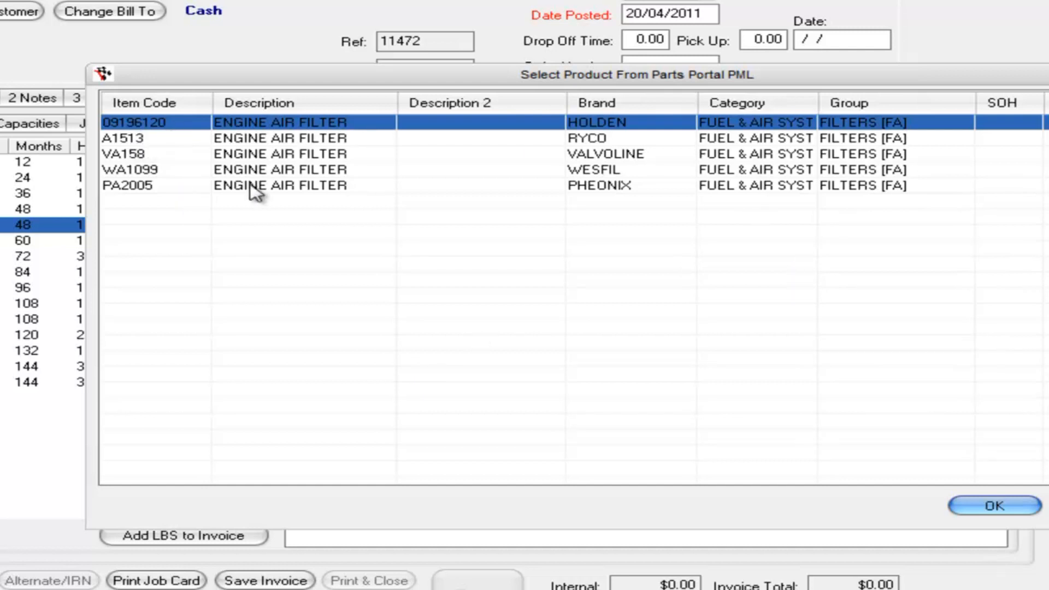
{"action": "mouse_move", "coordinate": [212, 164]}
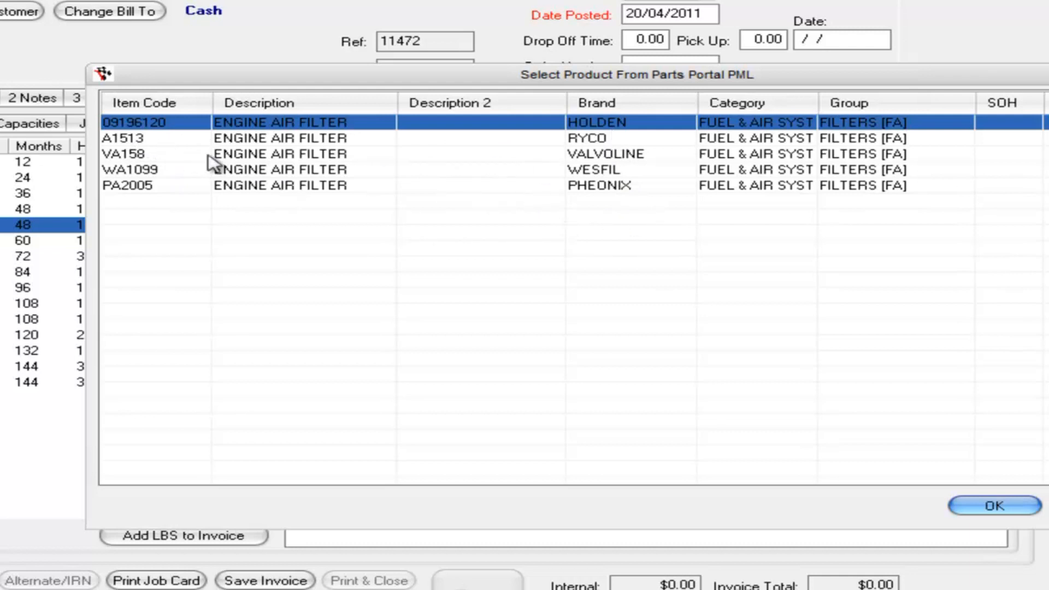
{"action": "left_click", "coordinate": [124, 138]}
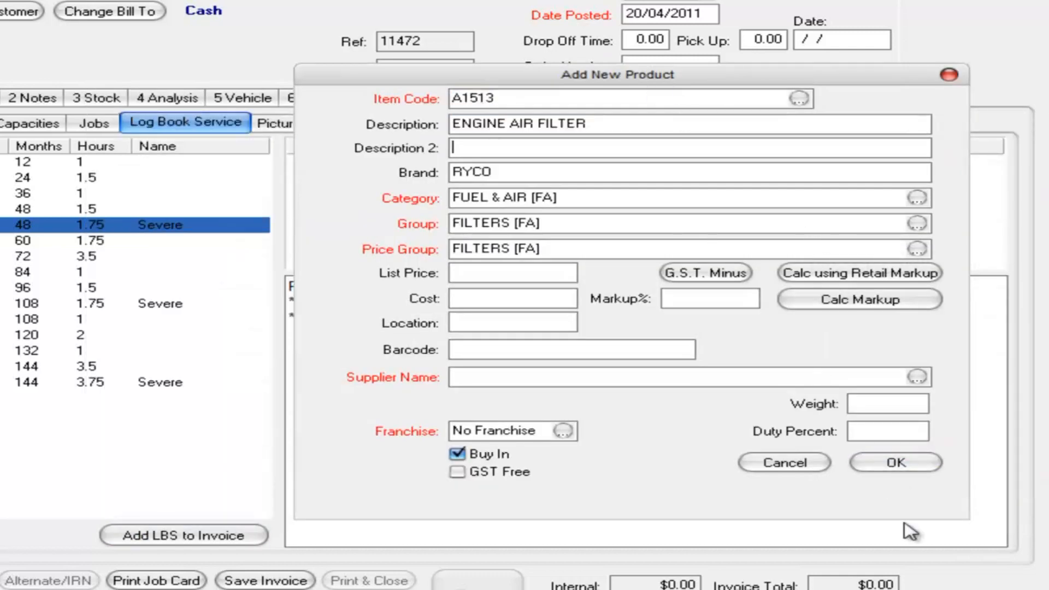
{"action": "left_click", "coordinate": [512, 272]}
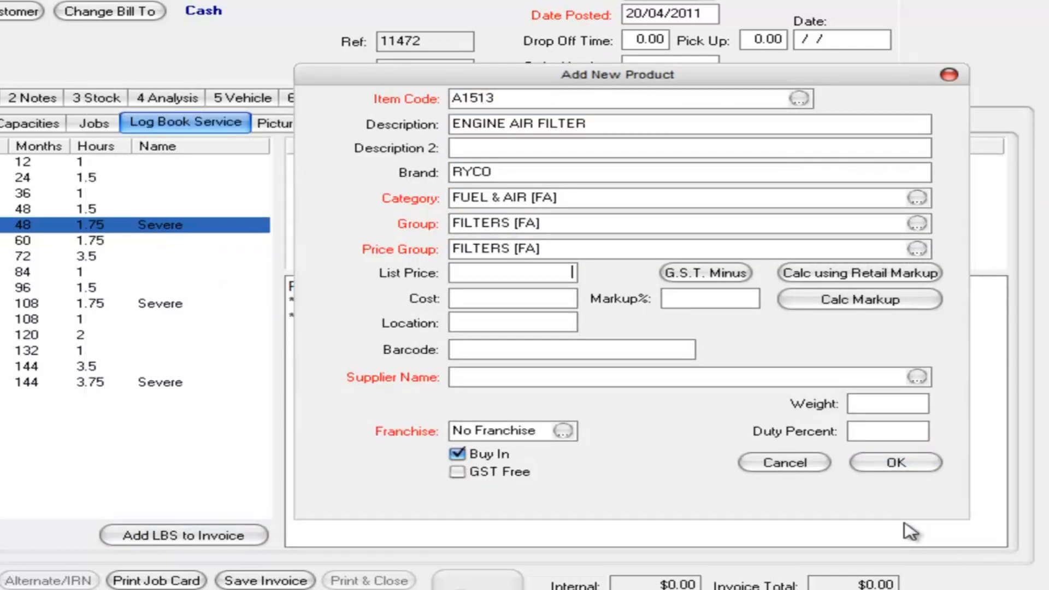
{"action": "type", "text": "28.00"}
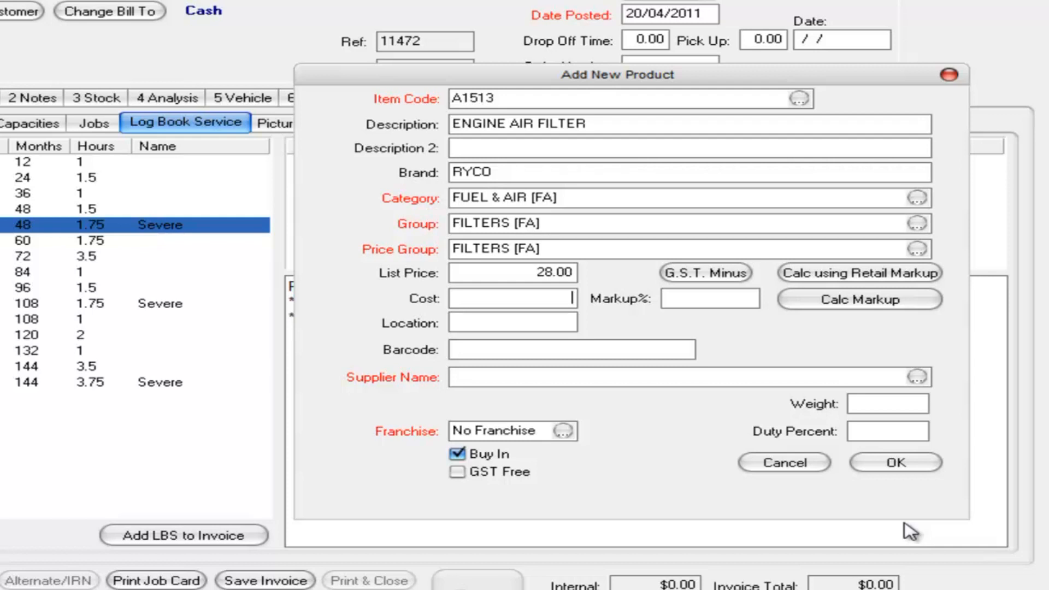
{"action": "type", "text": "d"}
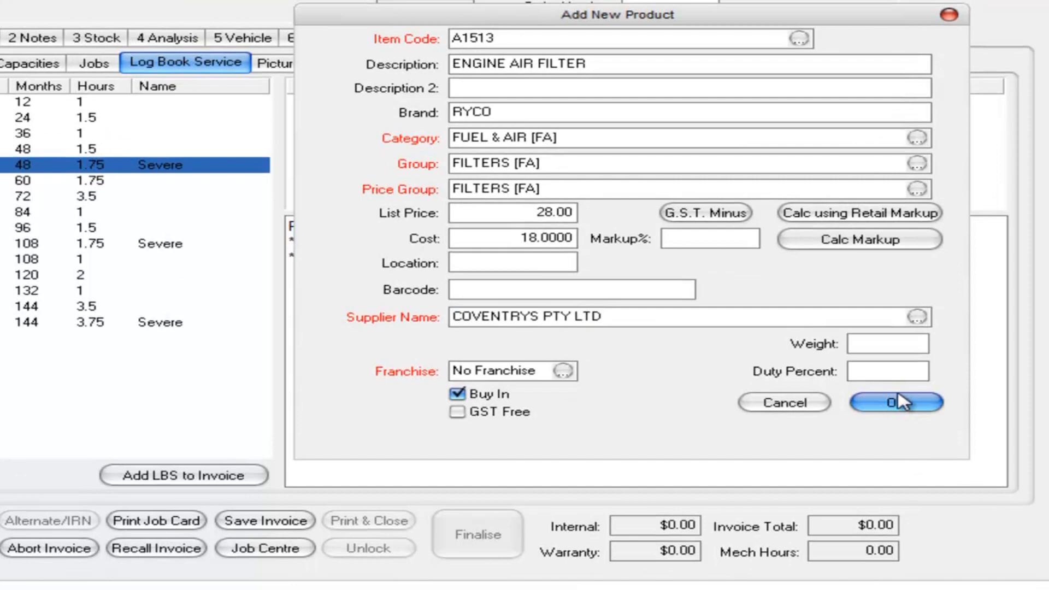
{"action": "left_click", "coordinate": [895, 402]}
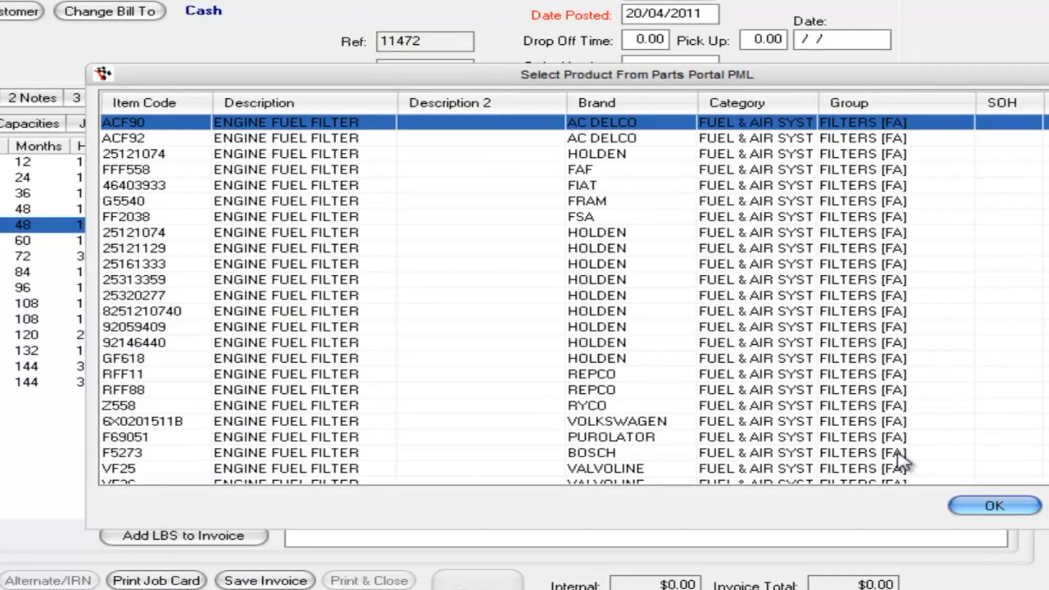
{"action": "mouse_move", "coordinate": [310, 420]}
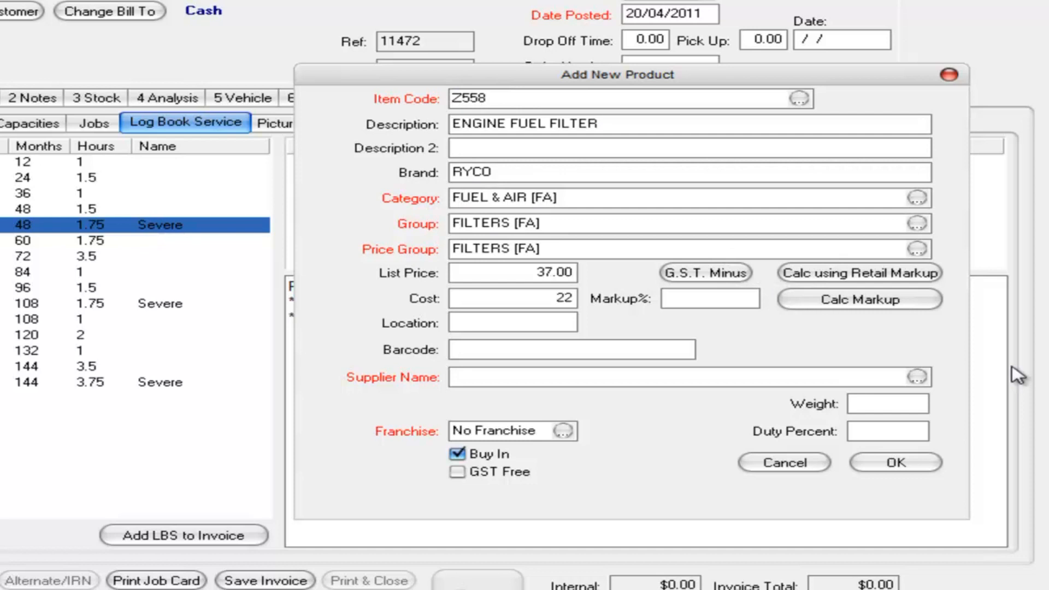
Step: Save RYCO Z558 fuel filter as a new product at list 37.00, cost 22
{"action": "type", "text": "d"}
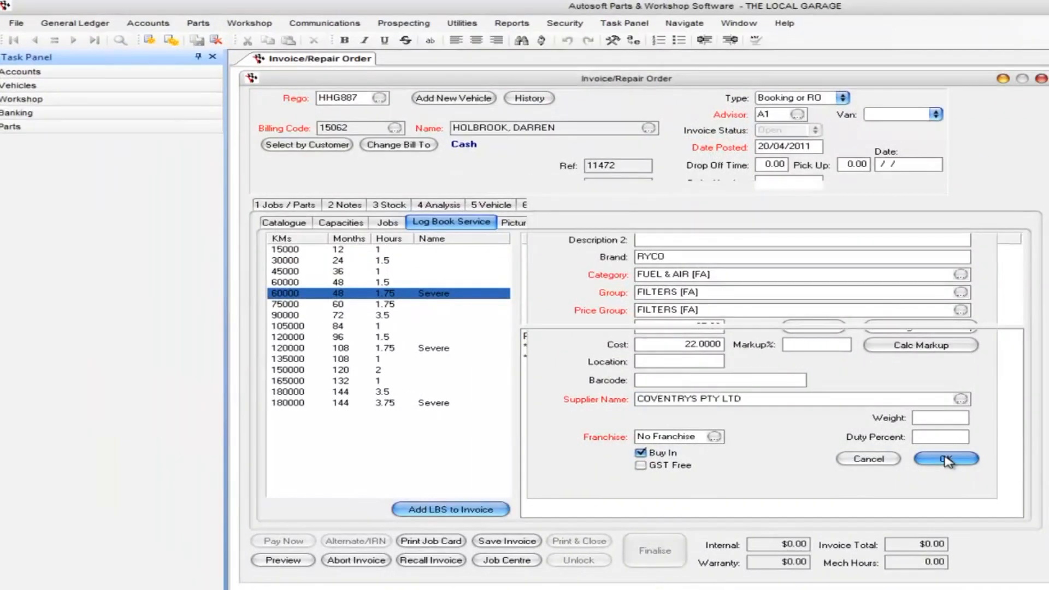
{"action": "left_click", "coordinate": [945, 459]}
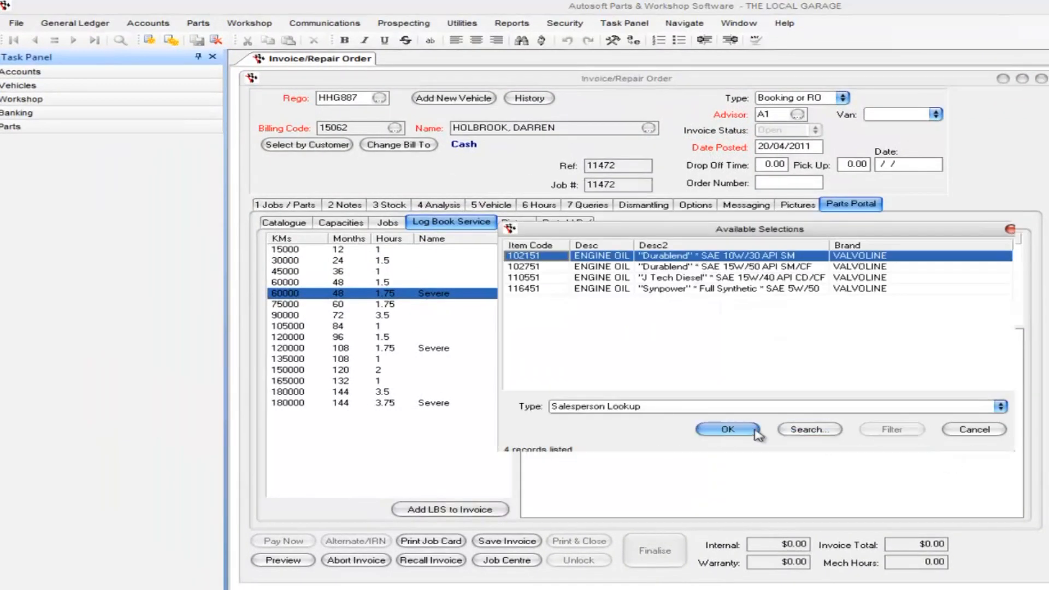
Step: Accept Durablend 102151 as the engine oil, returning to the Jobs/Parts list
{"action": "left_click", "coordinate": [728, 429]}
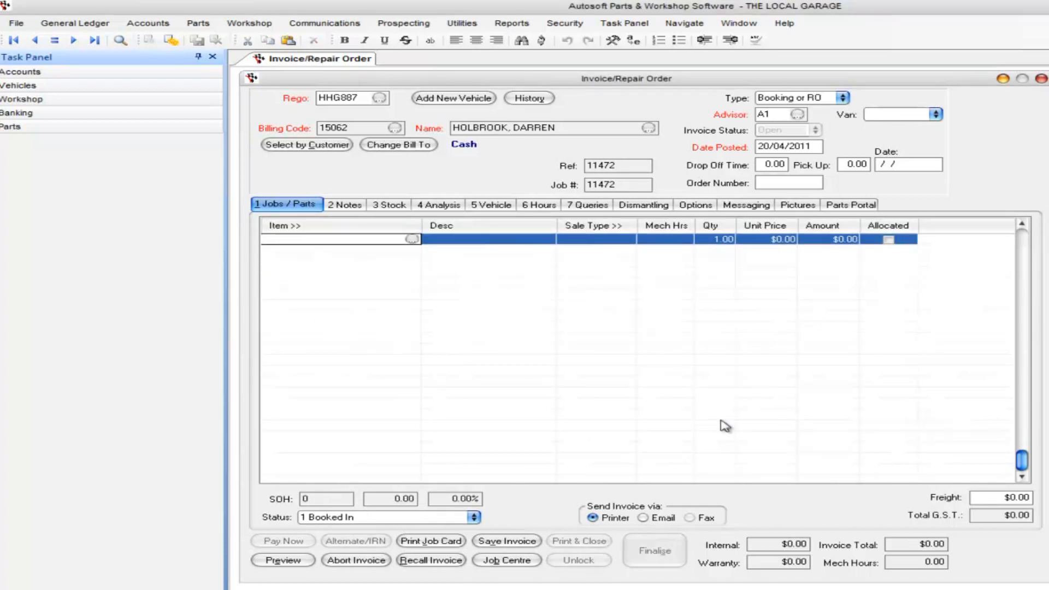
Step: Return to the Severe 60000 km schedule and add its items to the invoice
{"action": "left_click", "coordinate": [851, 205]}
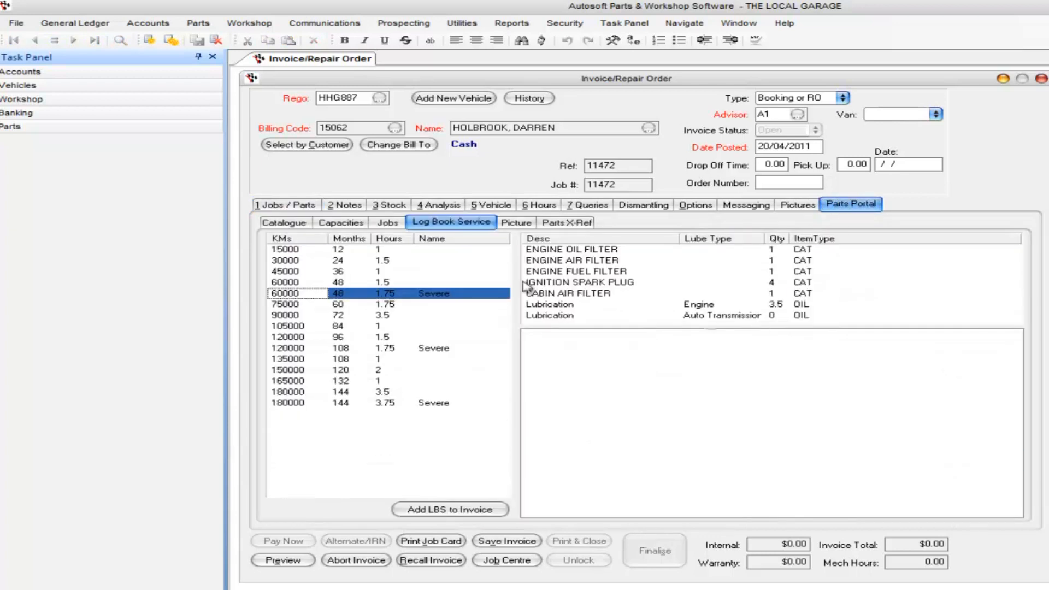
{"action": "left_click", "coordinate": [449, 509]}
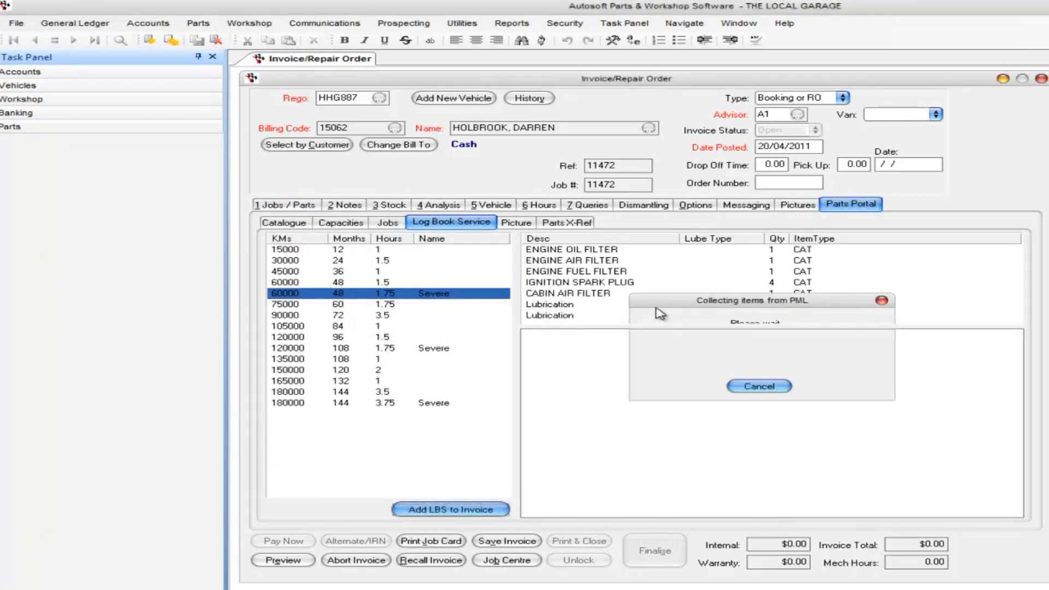